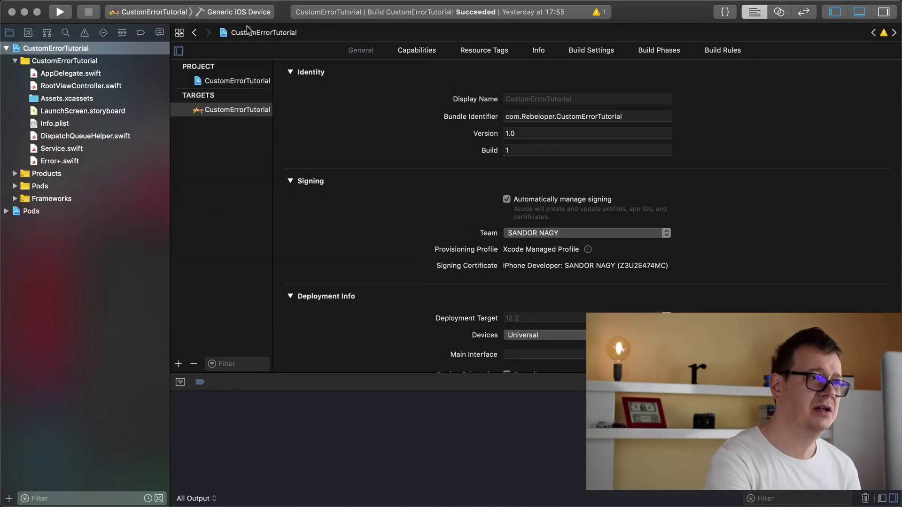
# - Select Alex's connected iPhone as the run destination in place of the generic iOS device
pyautogui.click(239, 11)
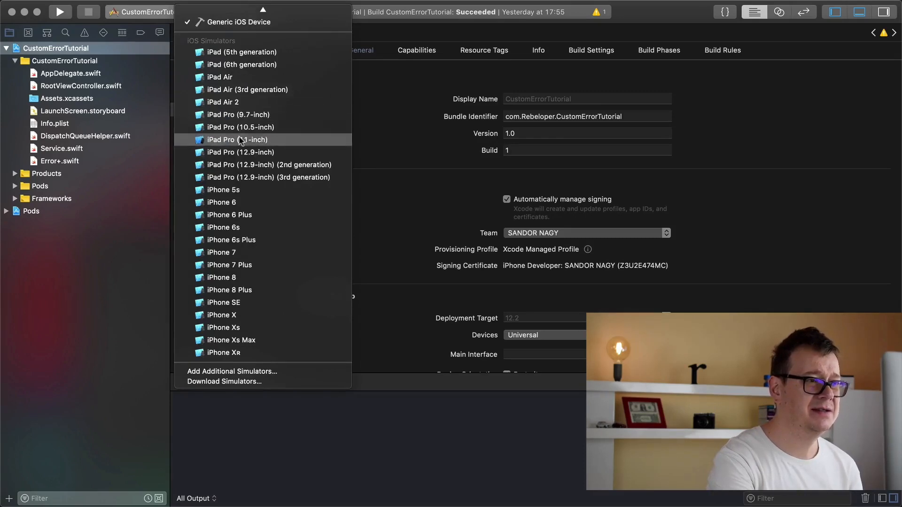
pyautogui.moveTo(241, 52)
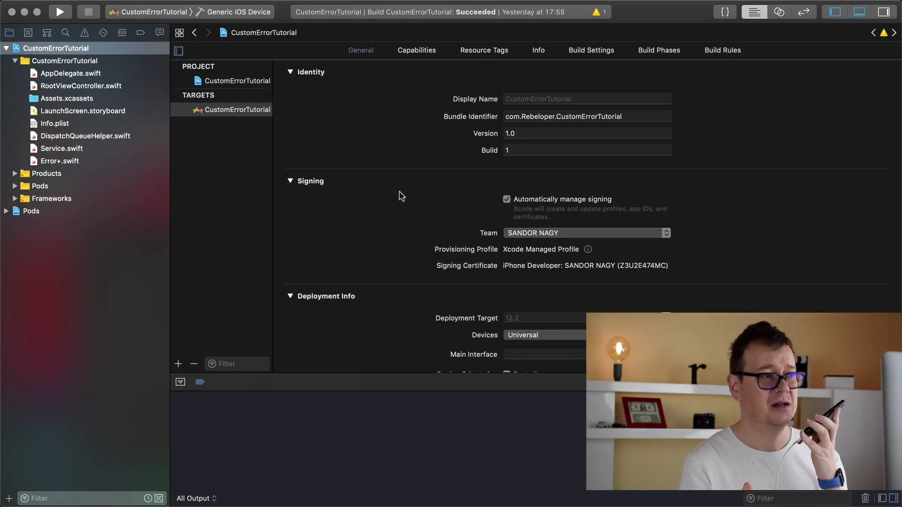
pyautogui.moveTo(314, 90)
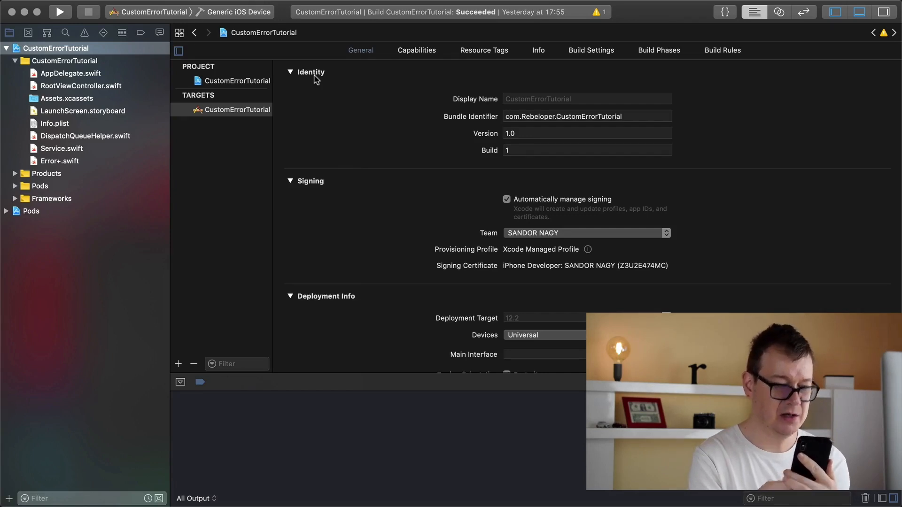
pyautogui.moveTo(284, 16)
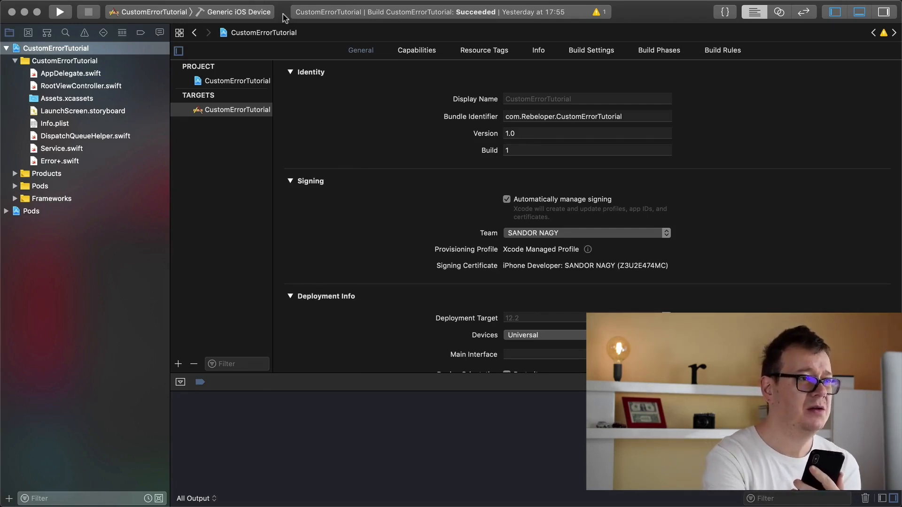
pyautogui.click(236, 11)
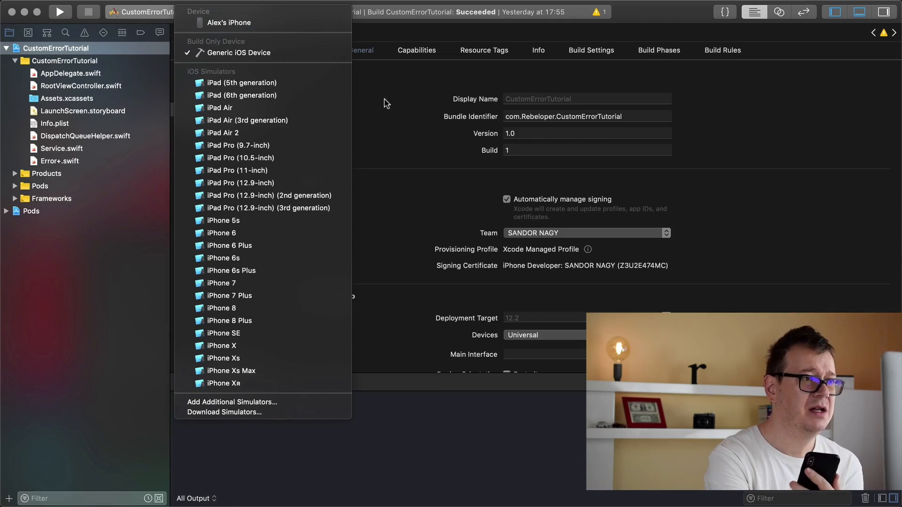
pyautogui.click(234, 53)
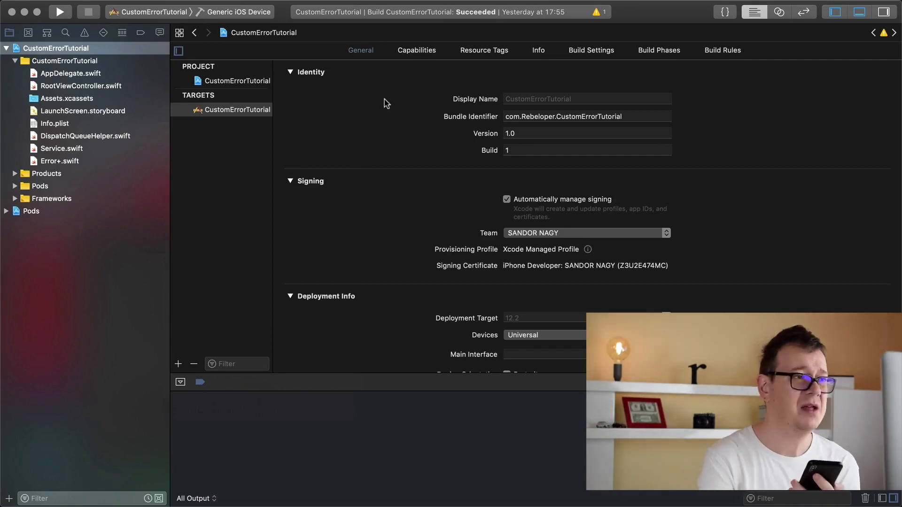
pyautogui.click(236, 11)
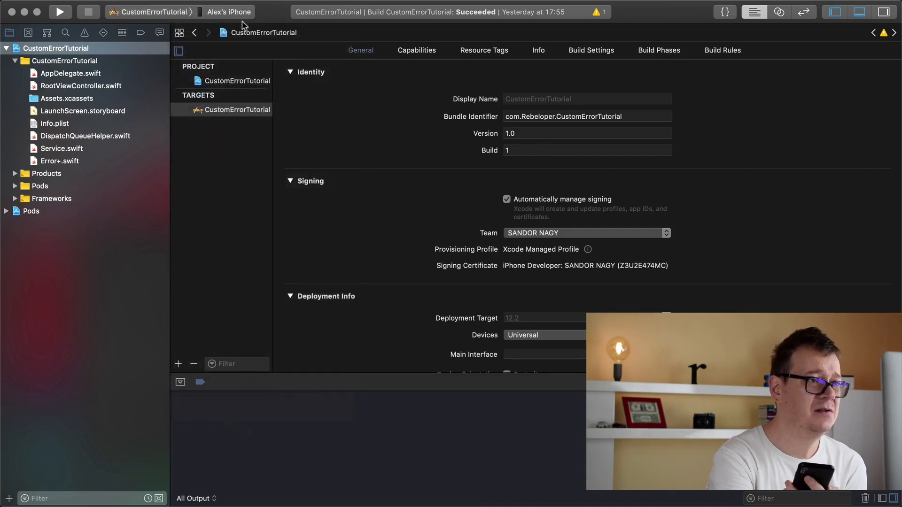
# - Run CustomErrorTutorial on the iPhone until it logs the downloaded data is nil, then stop it
pyautogui.click(60, 11)
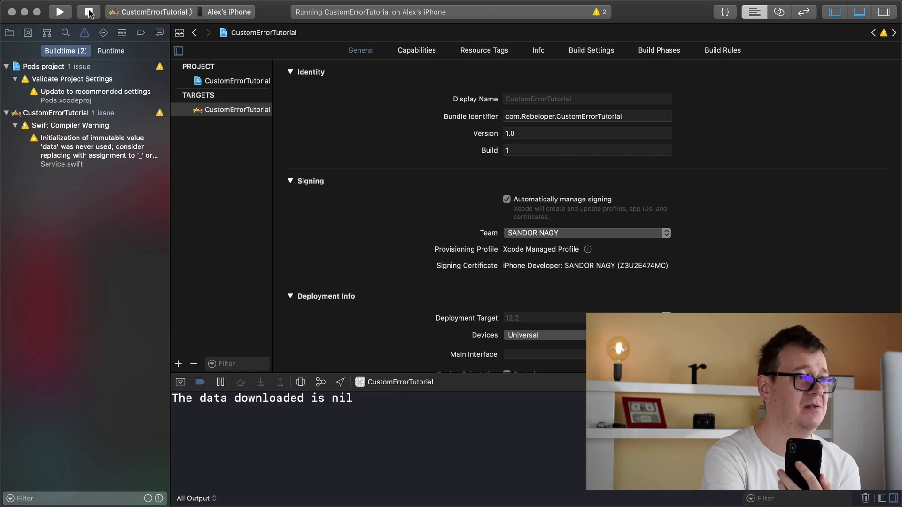
pyautogui.click(88, 11)
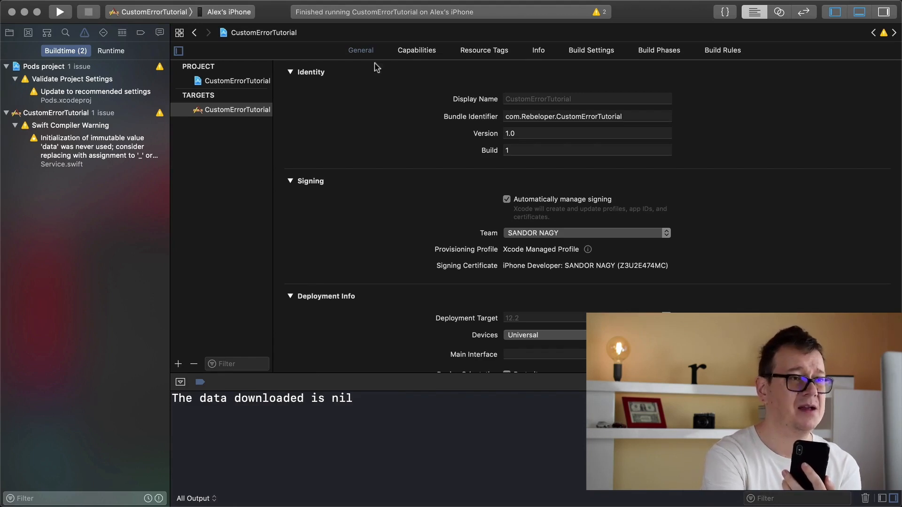
# - In Devices and Simulators, select the iPhone and enable Connect via network
pyautogui.click(438, 7)
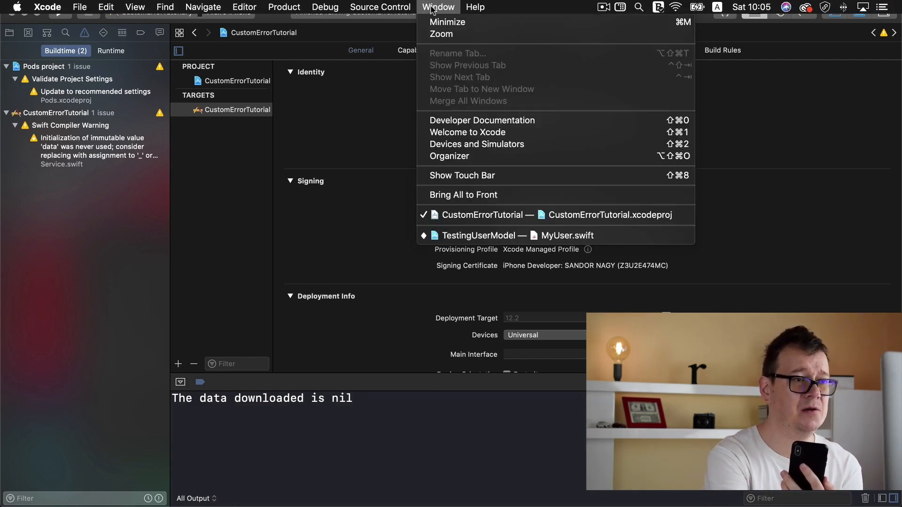
pyautogui.click(476, 144)
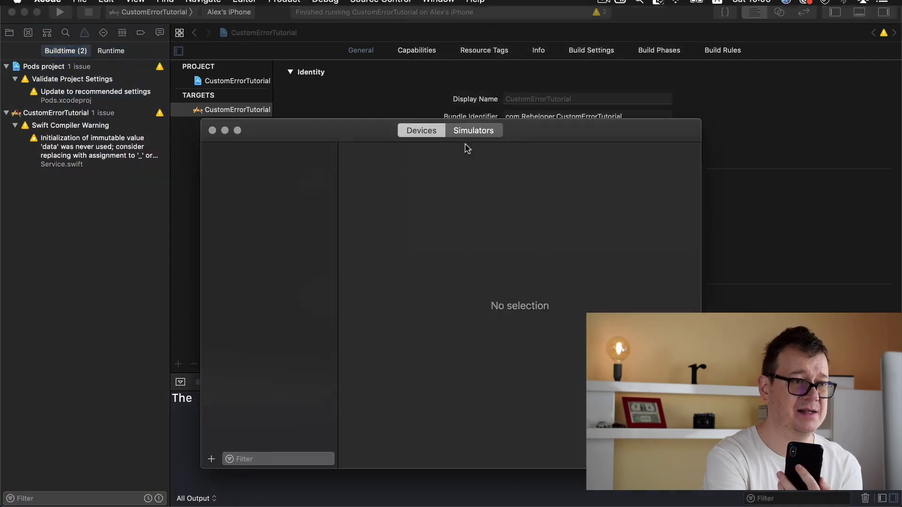
pyautogui.click(252, 165)
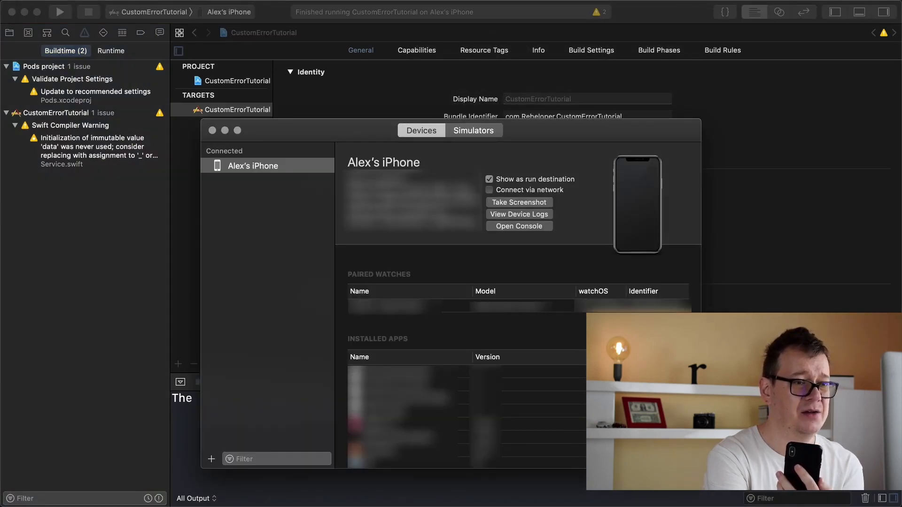
pyautogui.moveTo(403, 259)
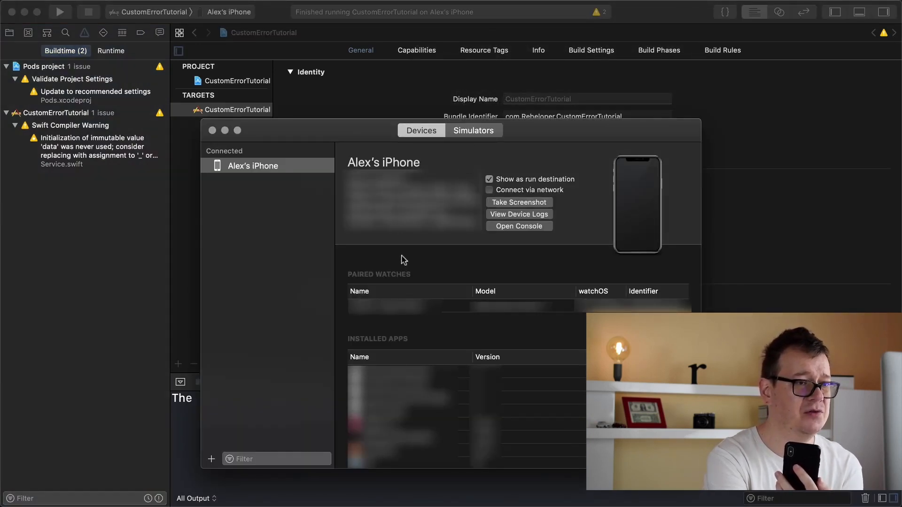
pyautogui.moveTo(418, 247)
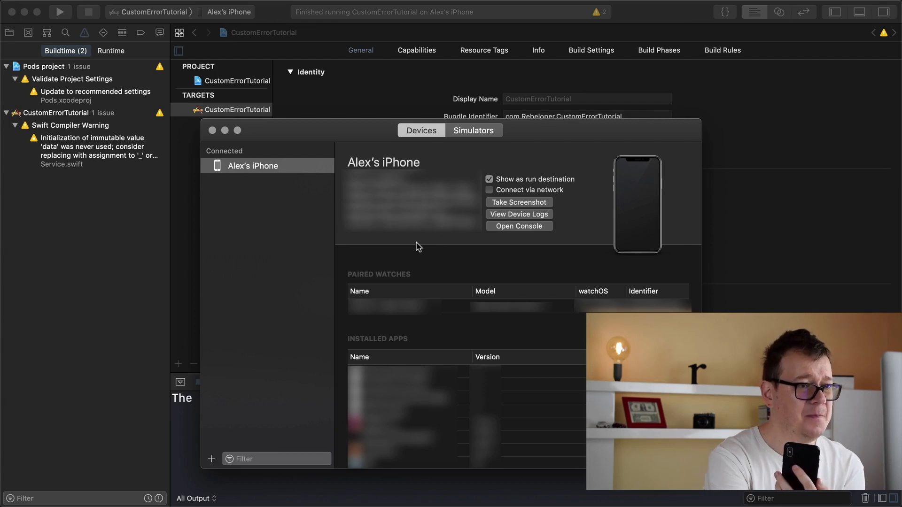
pyautogui.moveTo(287, 189)
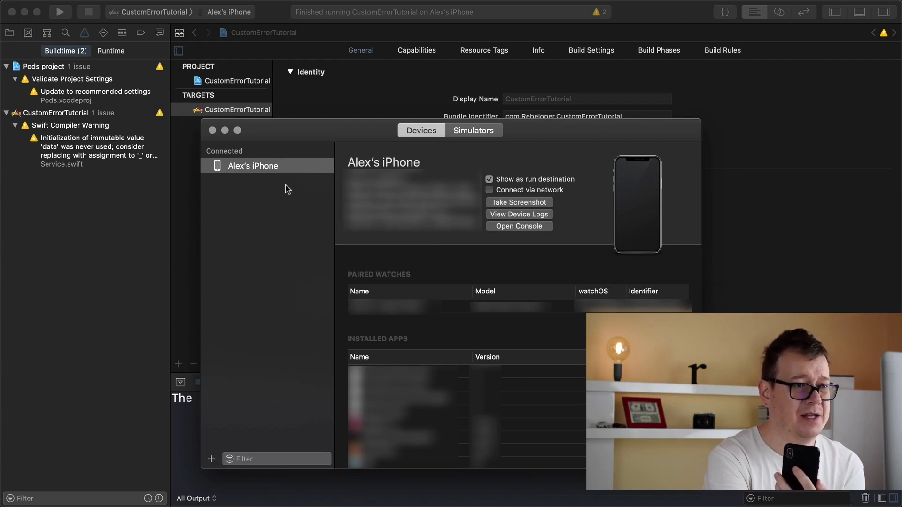
pyautogui.moveTo(504, 195)
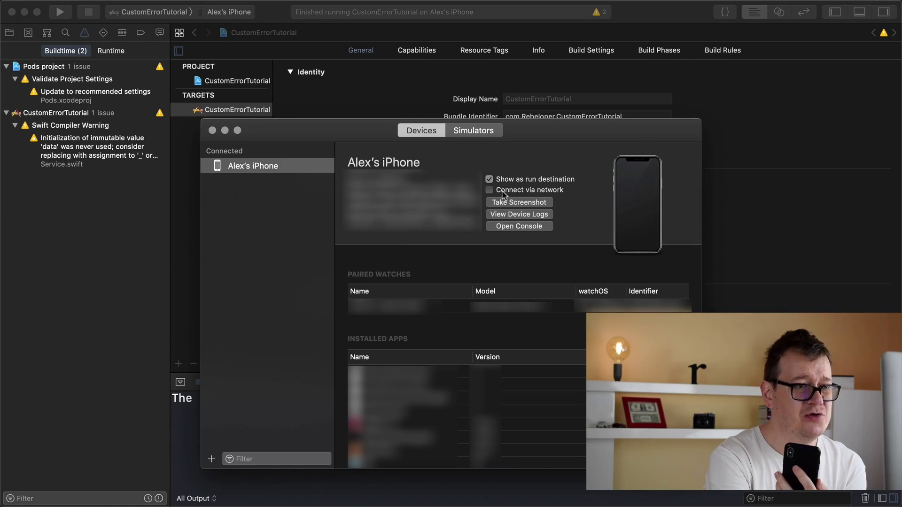
pyautogui.moveTo(488, 189)
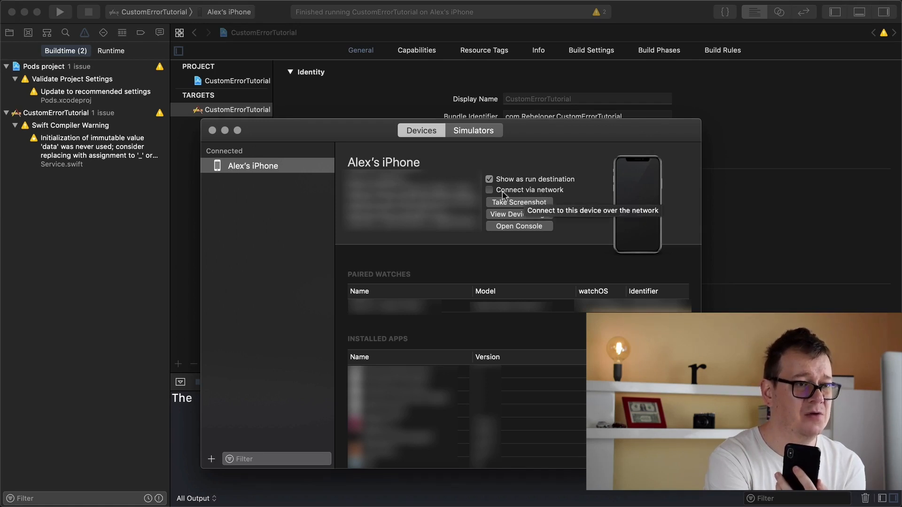
pyautogui.click(489, 190)
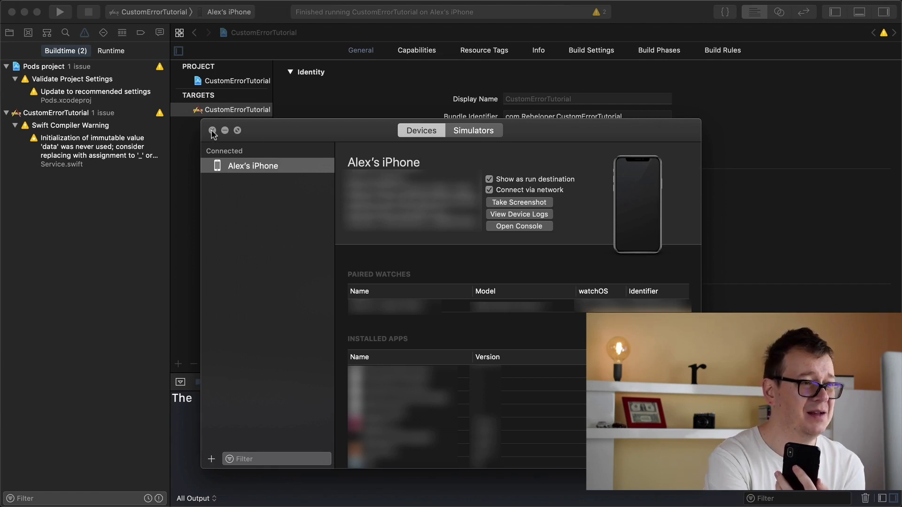
# - Confirm the iPhone shows as networked in the destination menu and run CustomErrorTutorial again
pyautogui.click(213, 130)
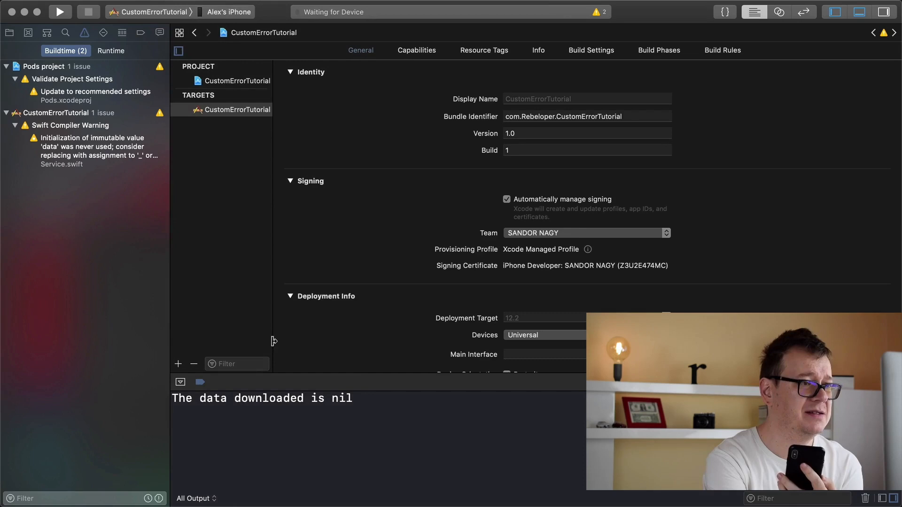
pyautogui.click(230, 11)
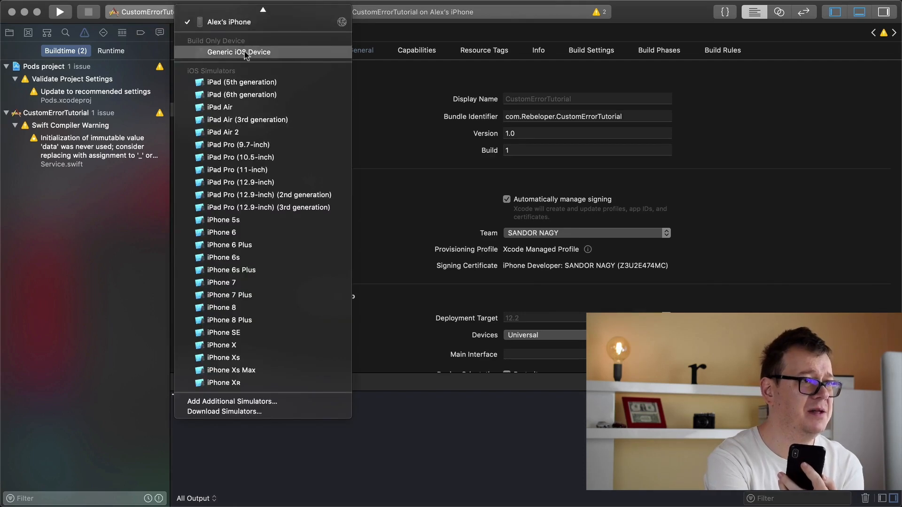
pyautogui.moveTo(340, 24)
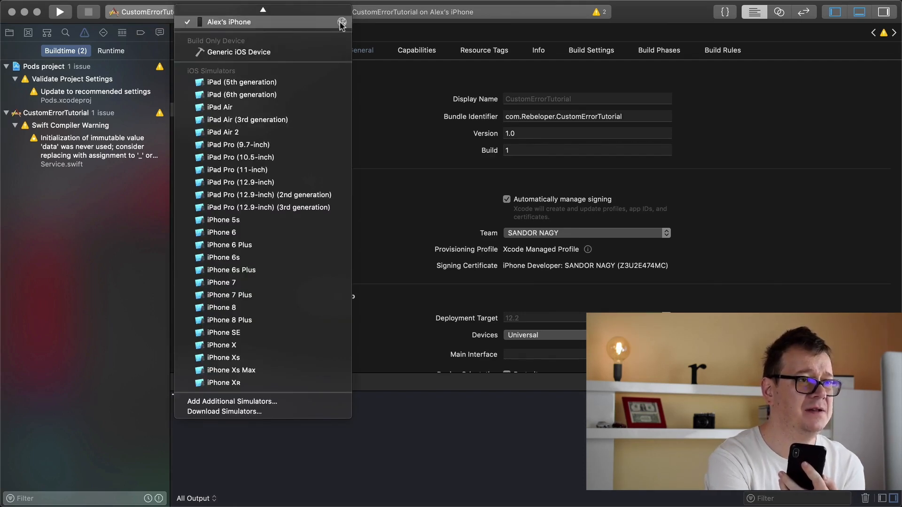
pyautogui.moveTo(259, 27)
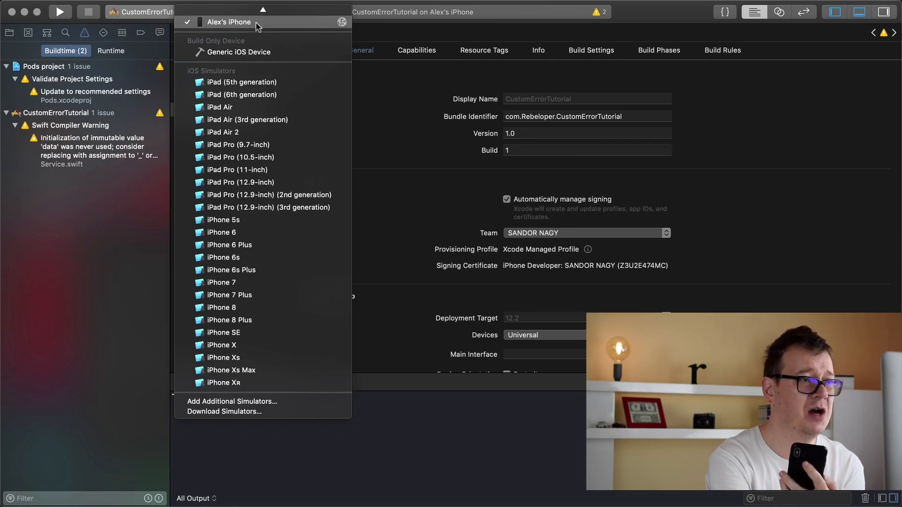
pyautogui.click(230, 22)
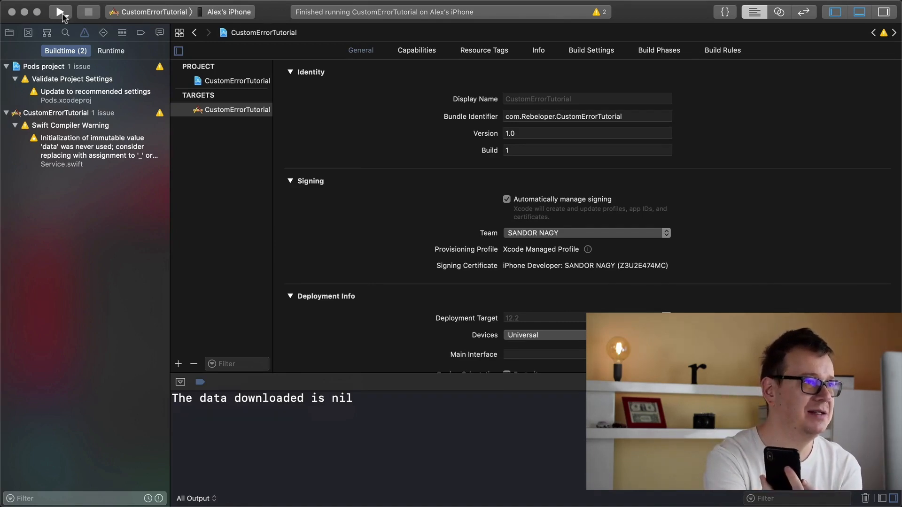
pyautogui.click(61, 11)
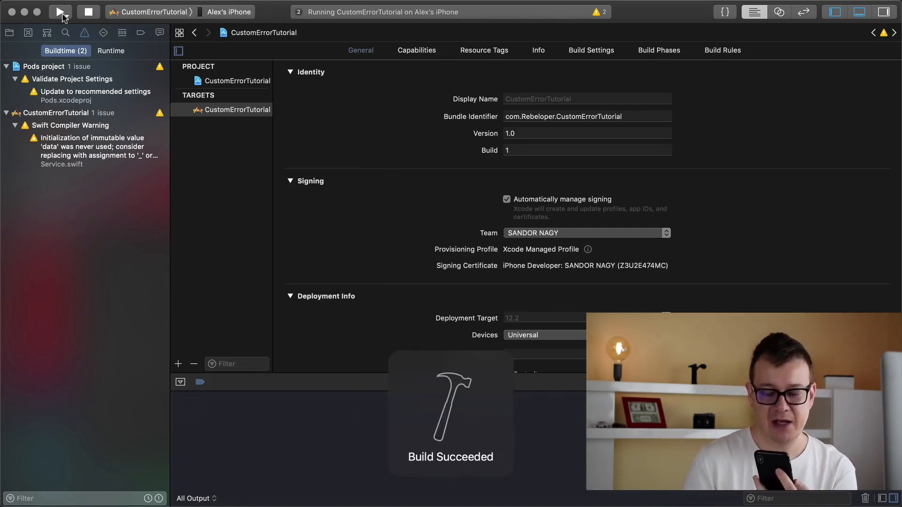